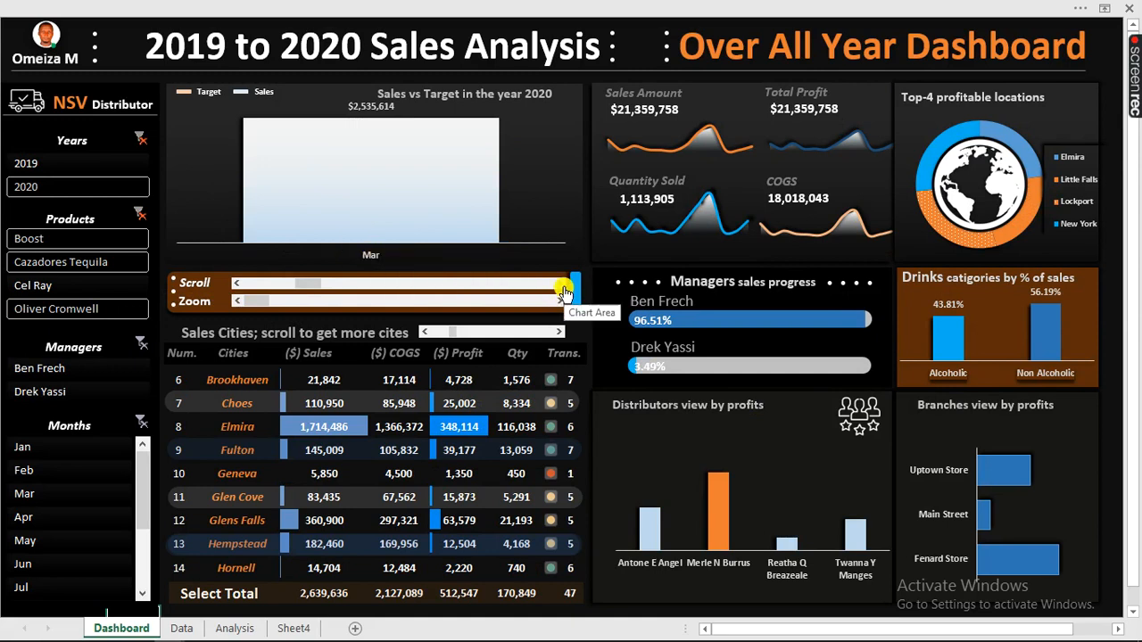
Widen the Sales vs Target chart from March alone to March through December
click(560, 282)
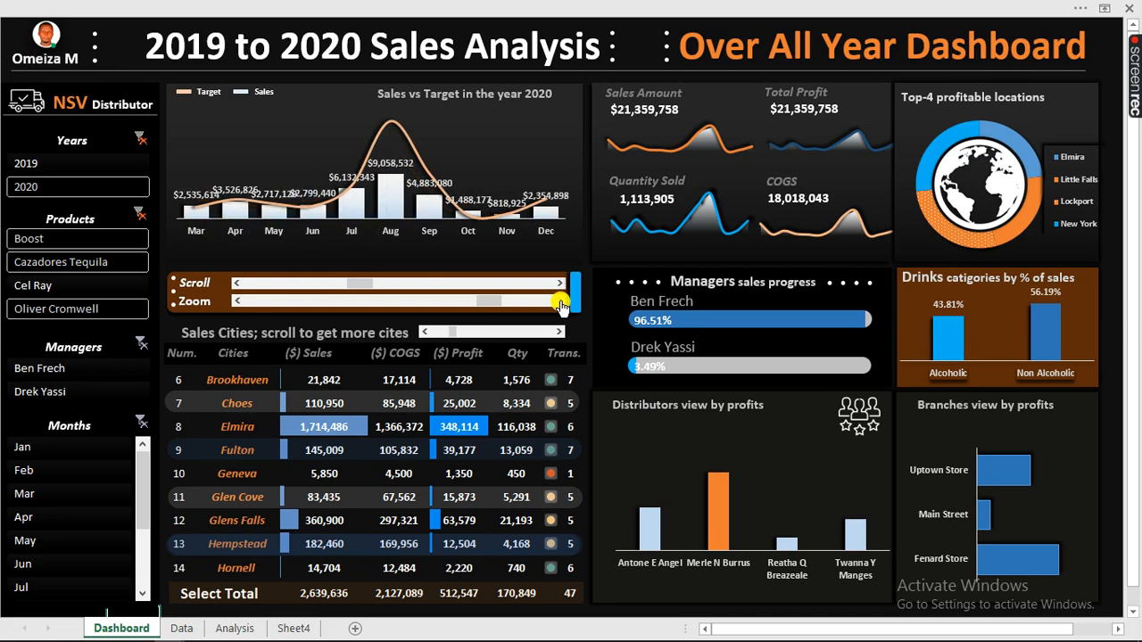
Zoom the Sales vs Target chart to a four-month window and shift it to July–October
drag(557, 300, 241, 300)
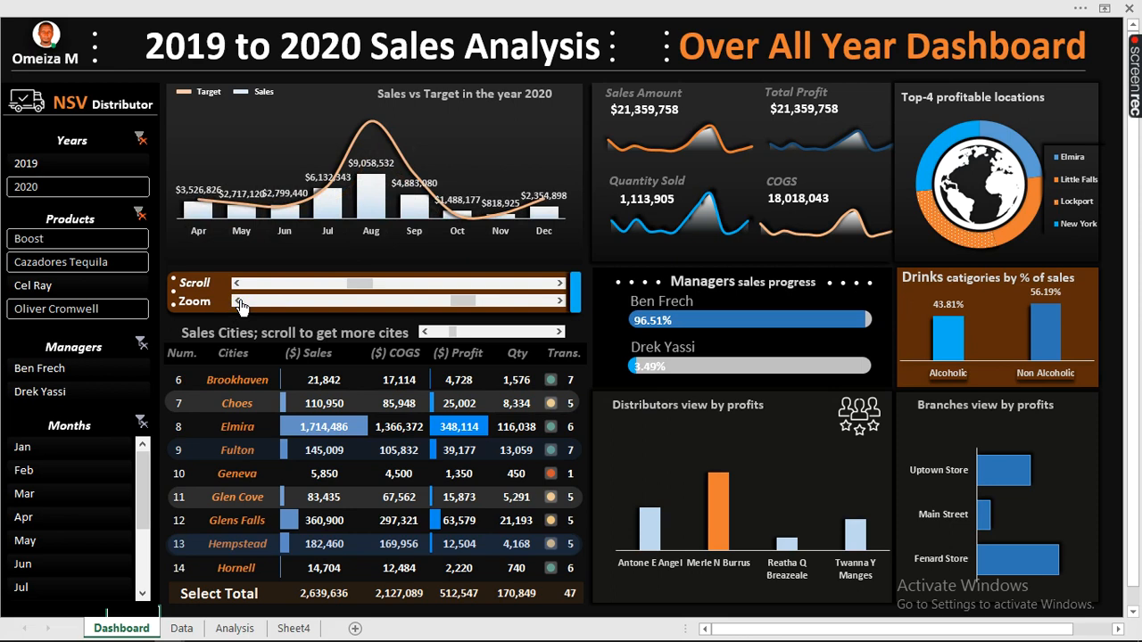
click(236, 302)
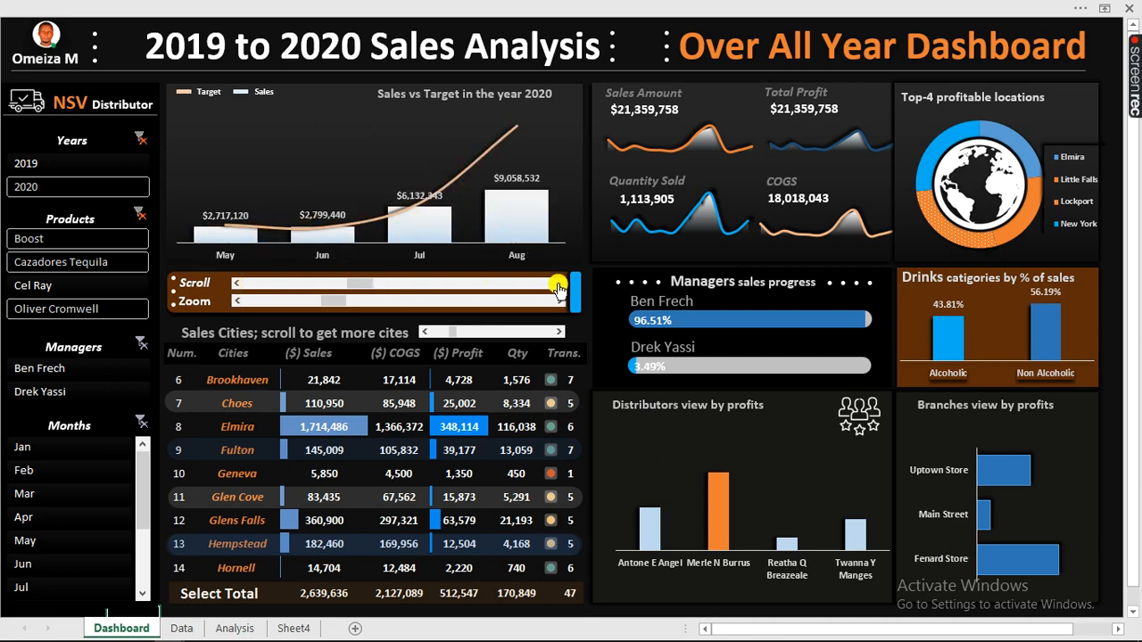
drag(555, 289, 514, 332)
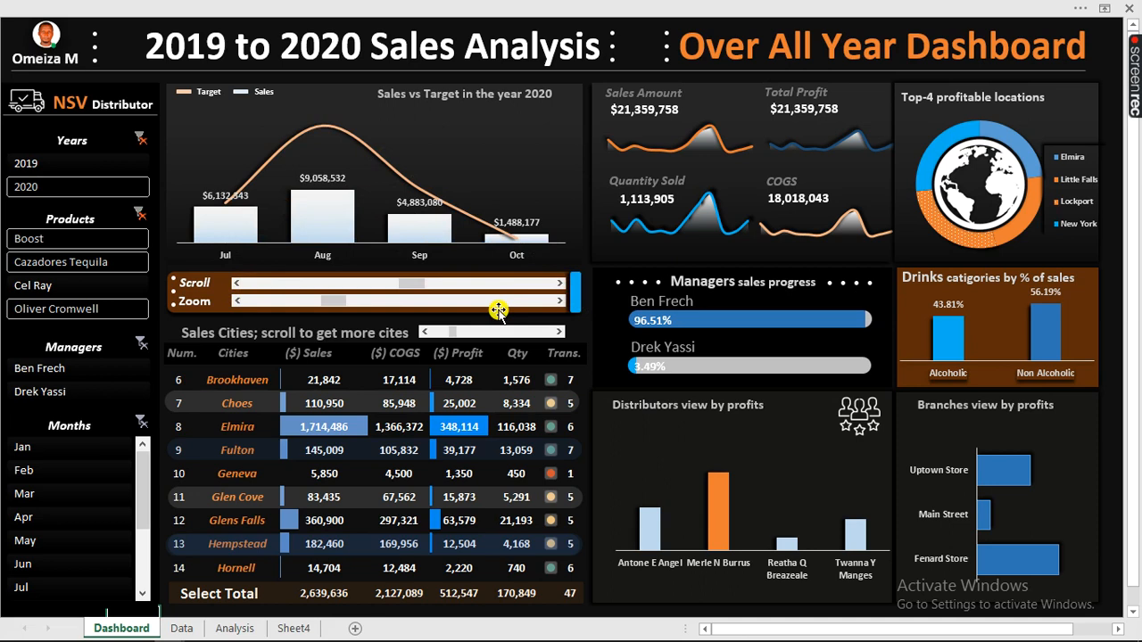
mouse_move(200, 393)
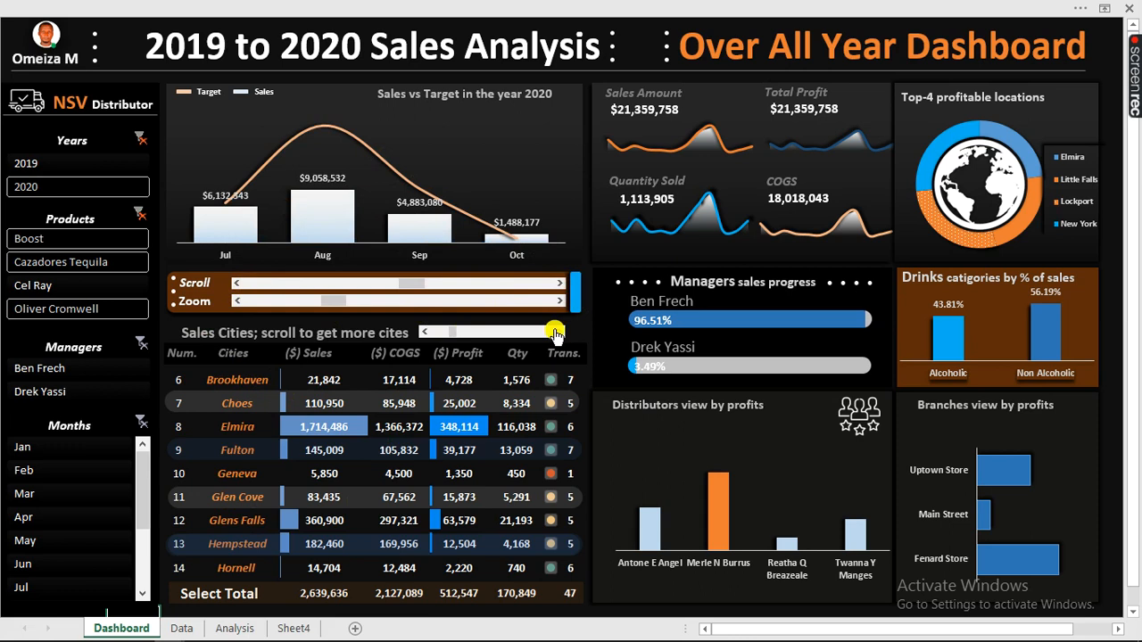
Move the city table down to rows 9–17, Fulton to Johnstown, with sales totalling $110,560,946
click(559, 332)
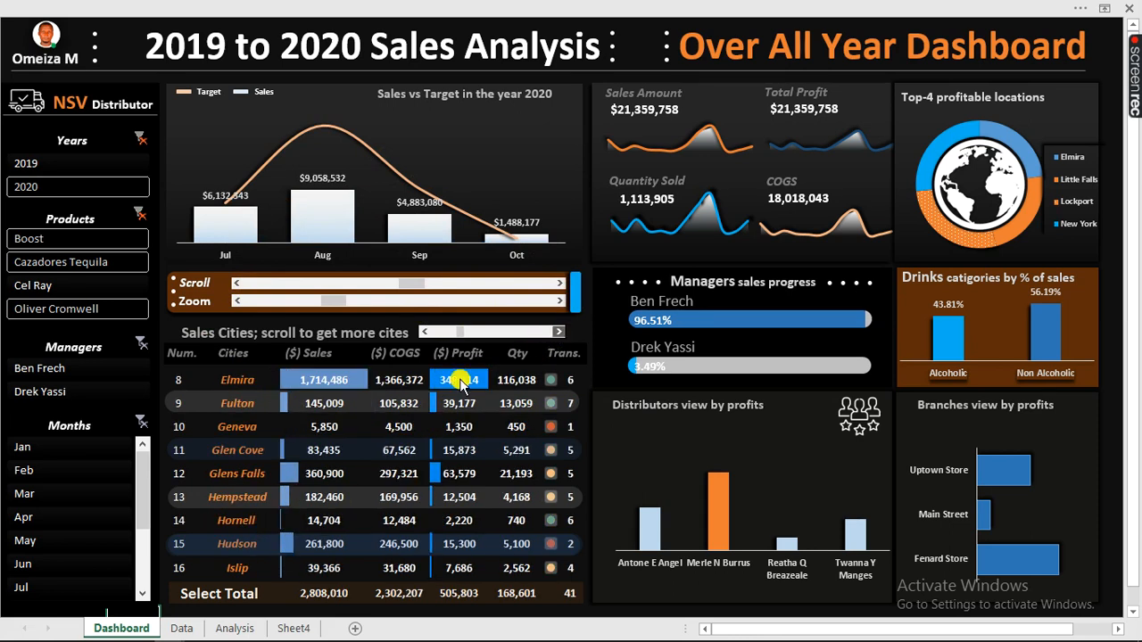
scroll(down, 3)
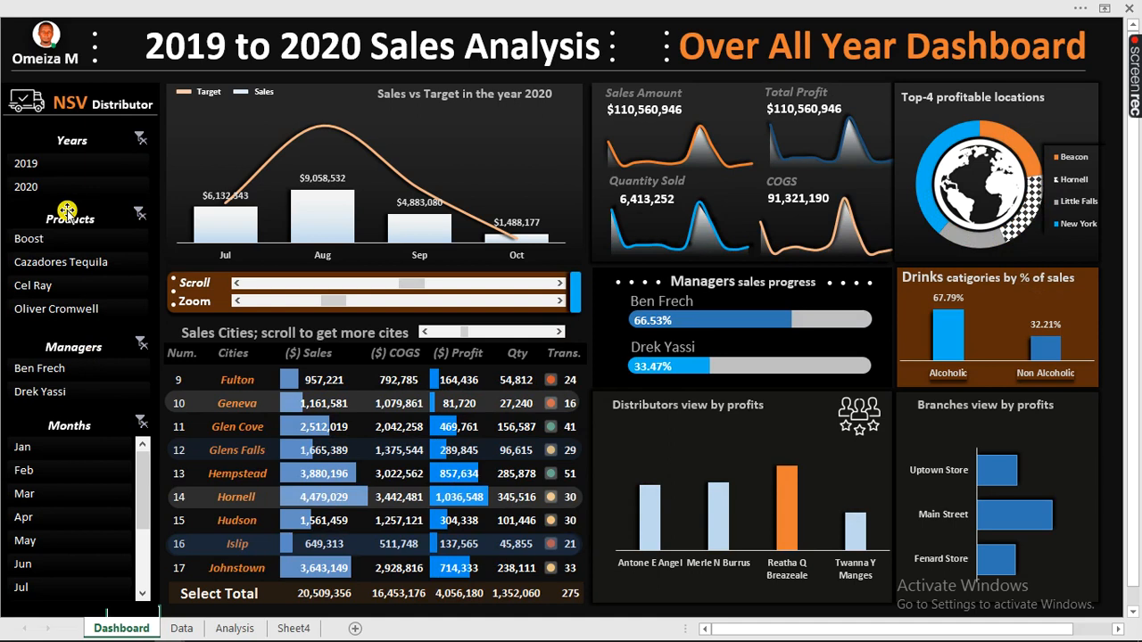
Filter the dashboard via the Years slicer to 2020, then to 2019 with Sales Amount $54,522,424
click(25, 164)
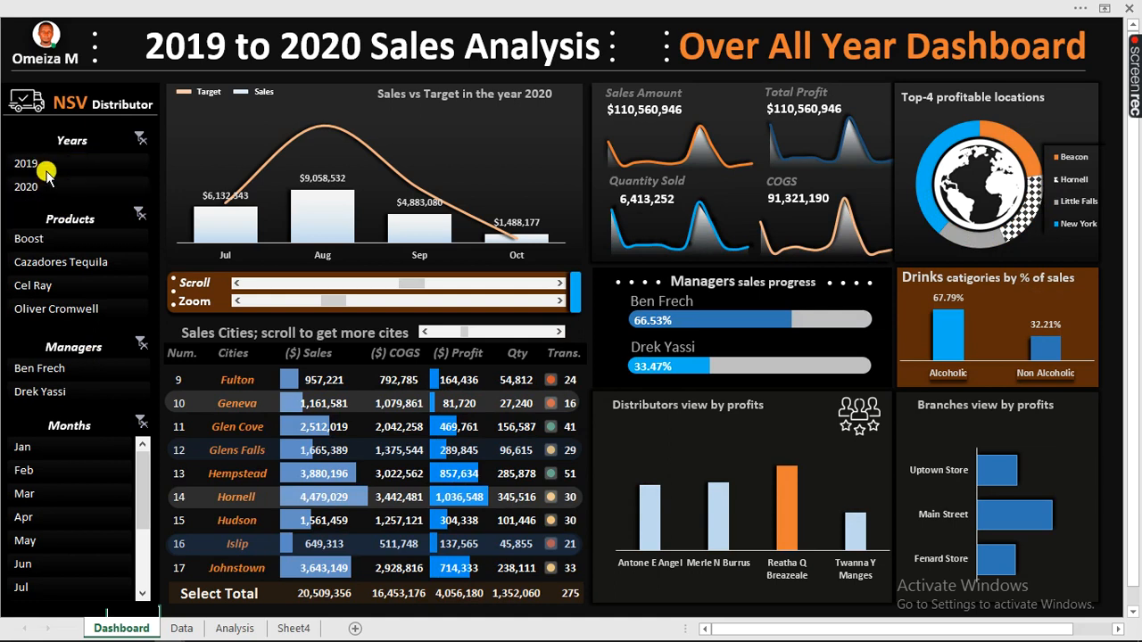
click(25, 165)
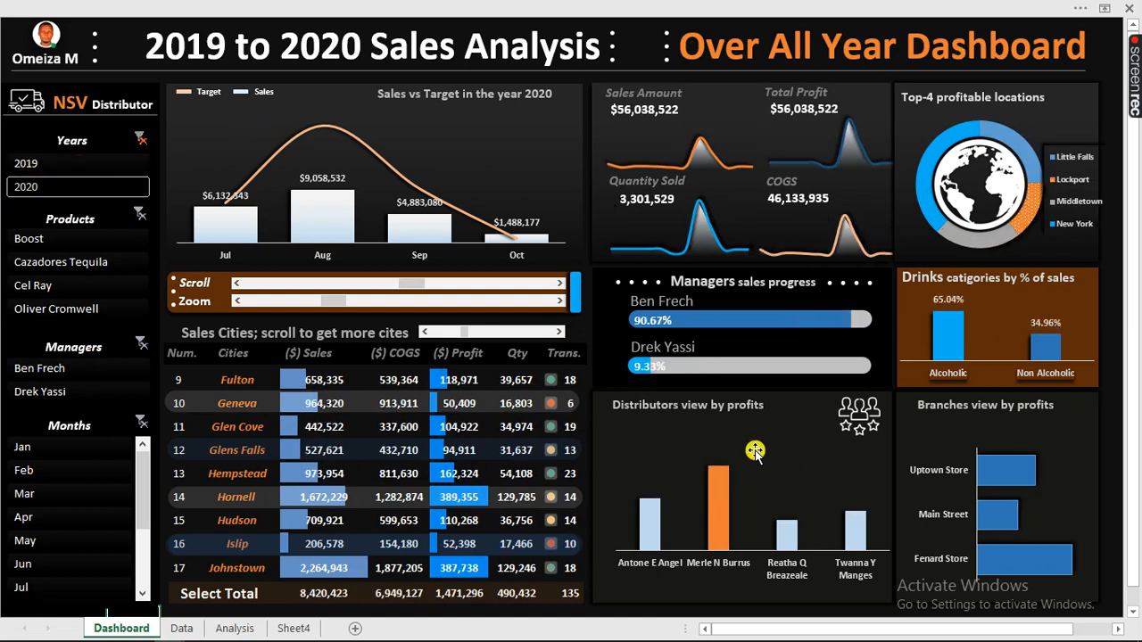
mouse_move(657, 125)
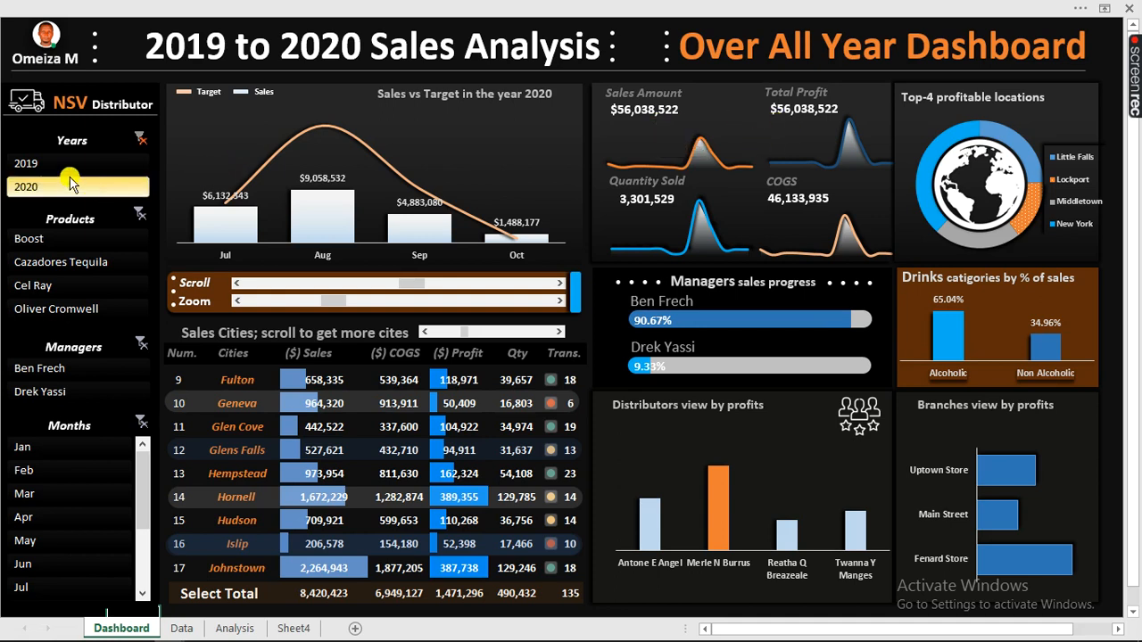
click(25, 165)
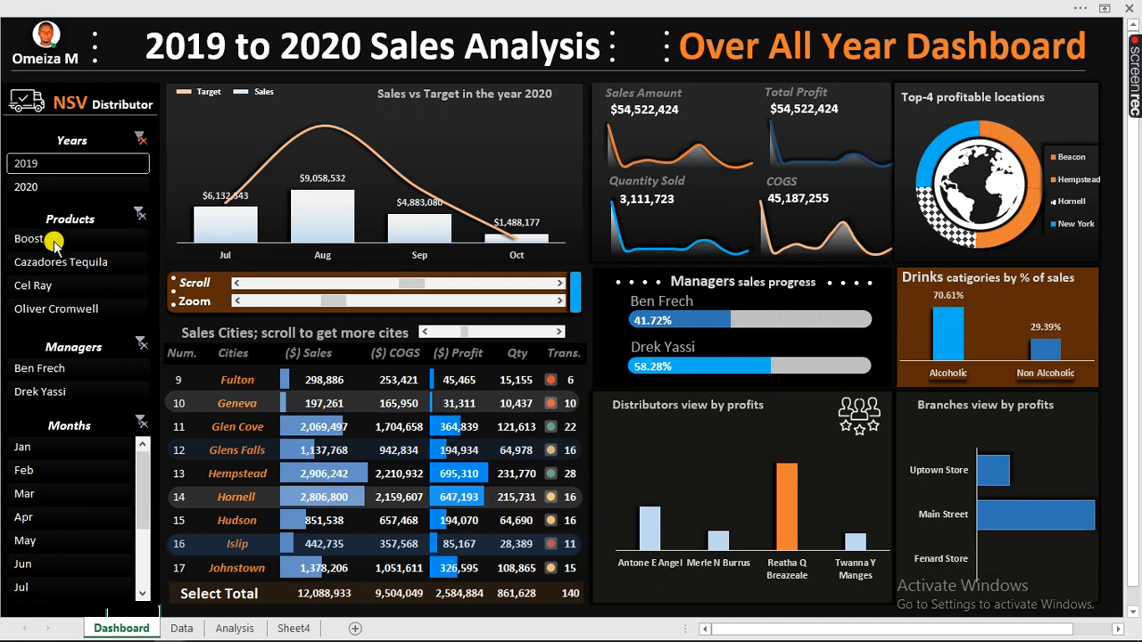
Restrict to the other three products, then clear the slicer filters back to $110,560,946 sales
click(29, 239)
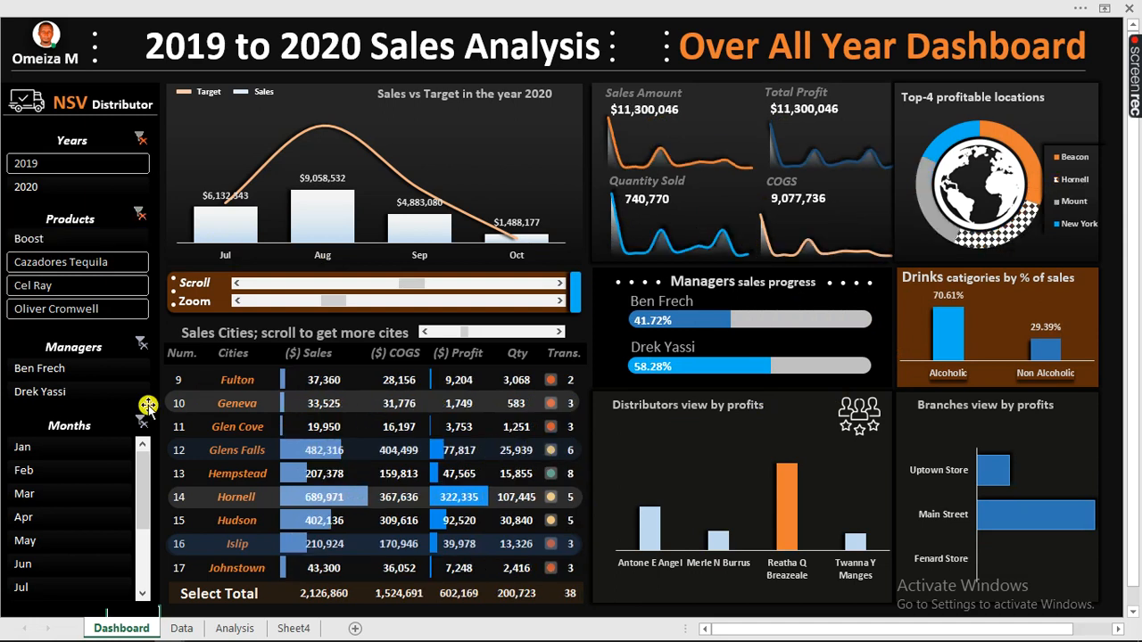
click(21, 446)
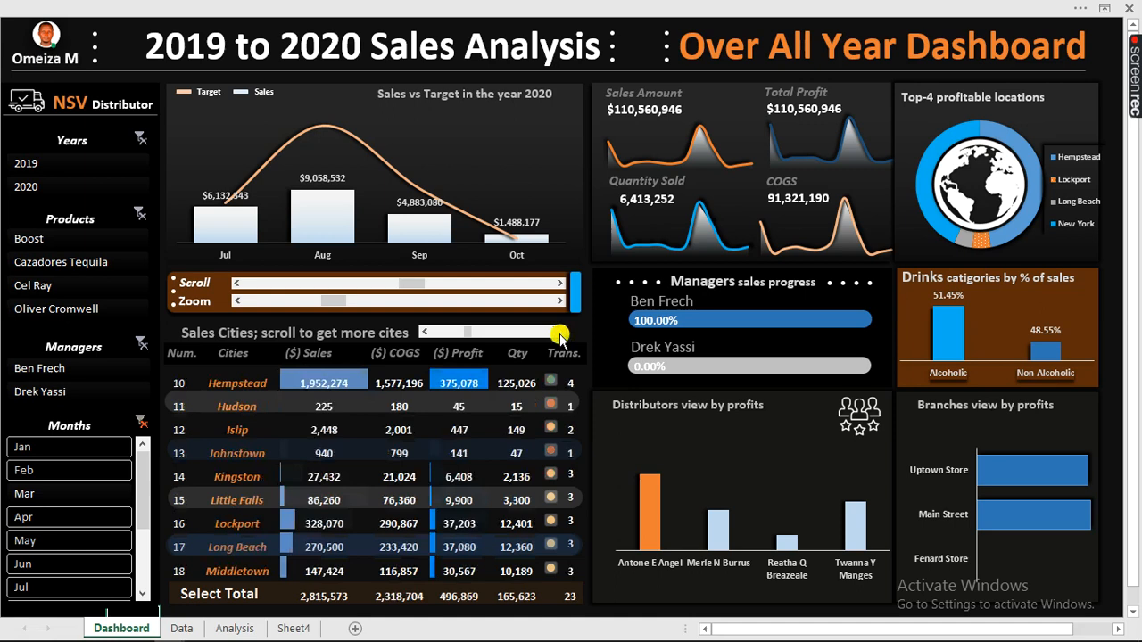
Move the city table further down to start at Lockport
click(428, 332)
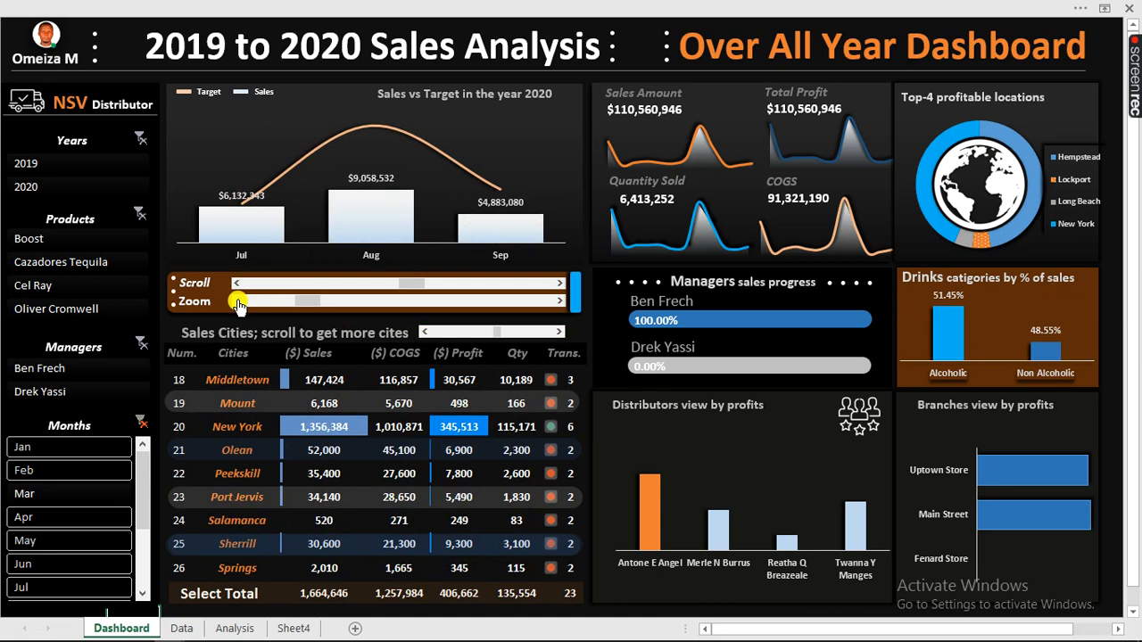
mouse_move(189, 269)
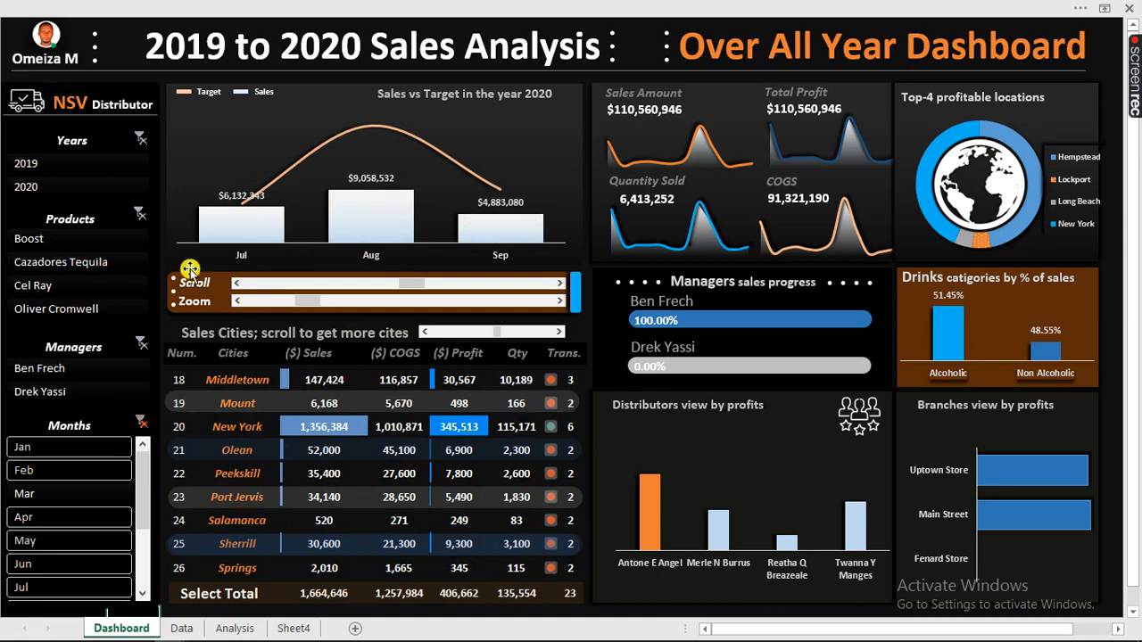
mouse_move(261, 318)
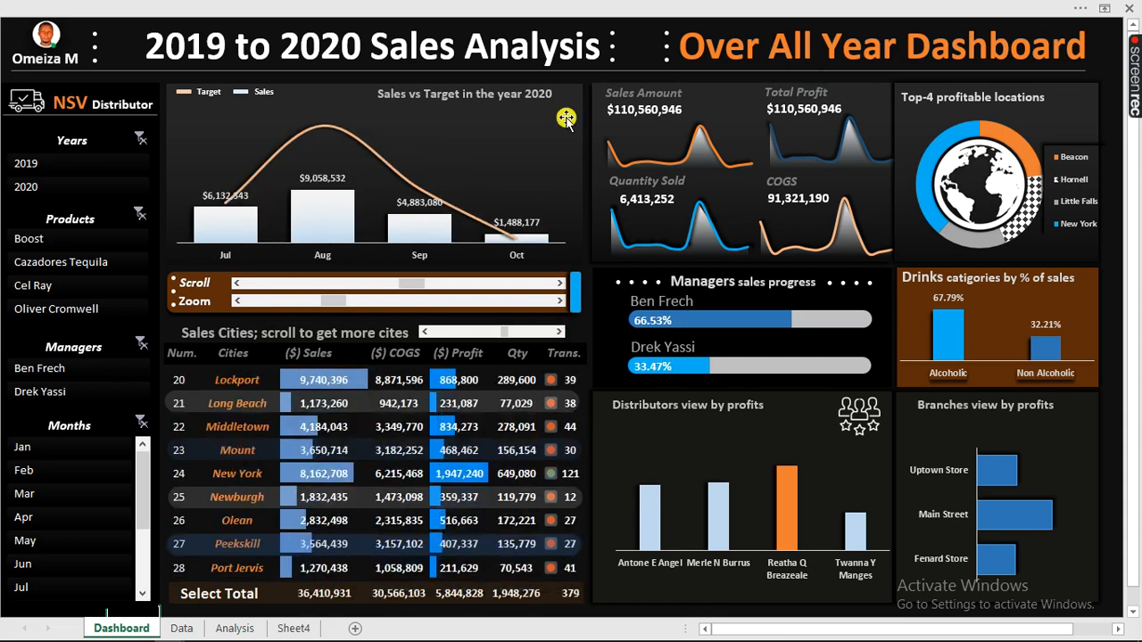
mouse_move(300, 127)
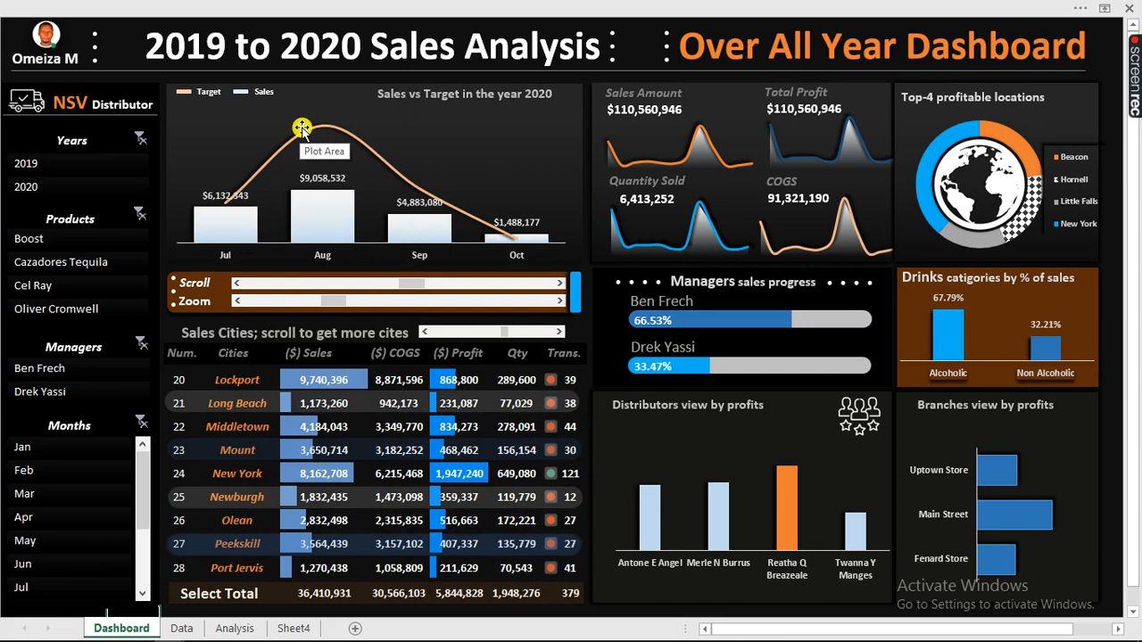
mouse_move(557, 307)
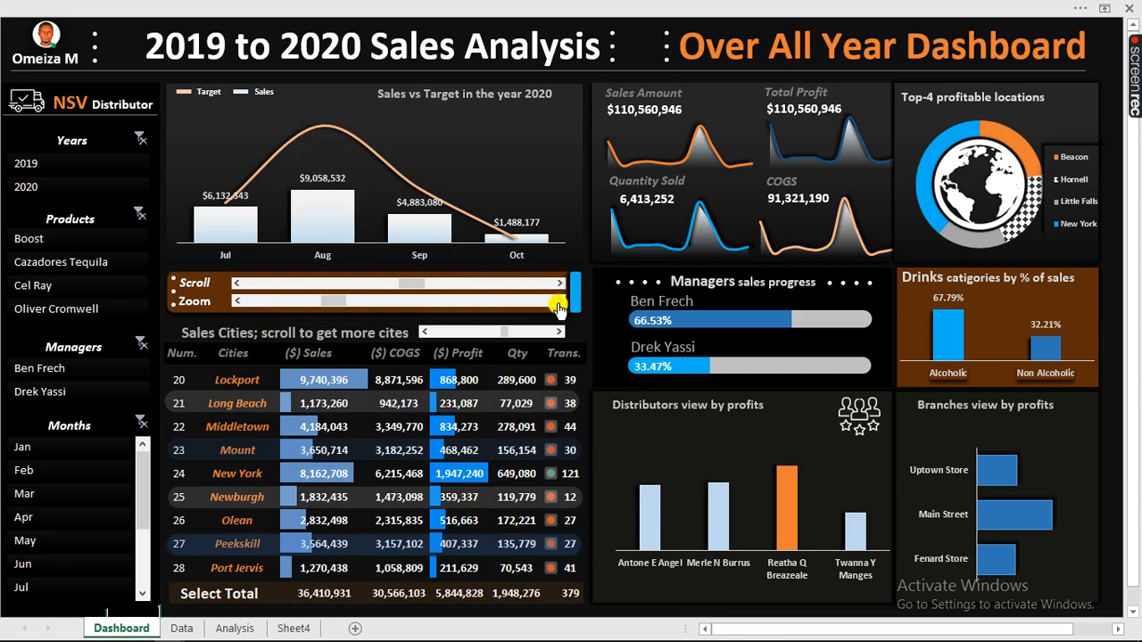